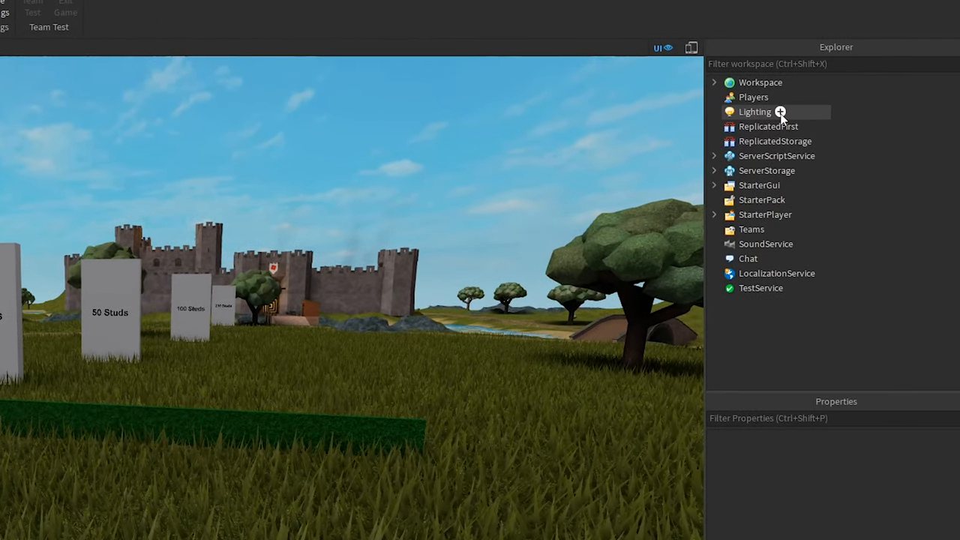
# Search the Lighting insert-object list for 'depth' to find the DepthOfField effect.
pyautogui.click(780, 111)
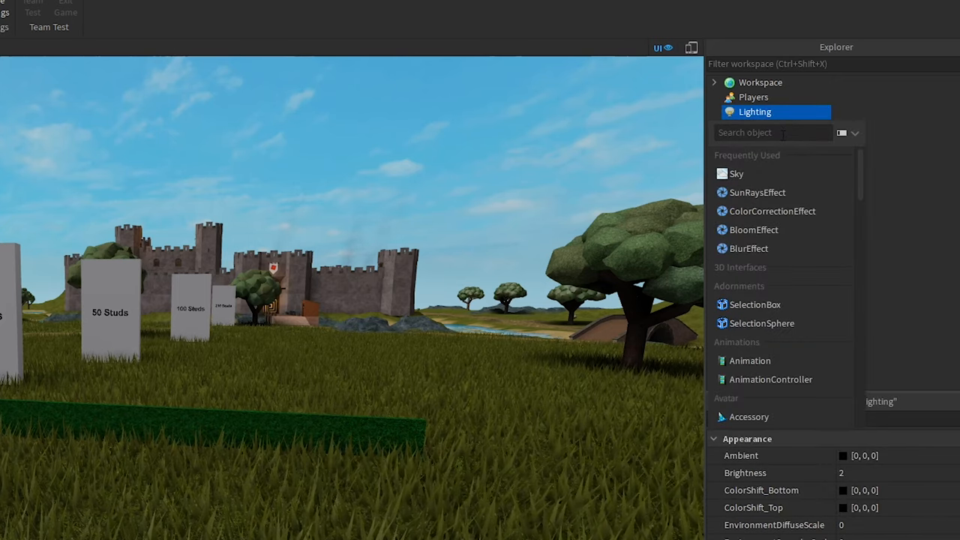
pyautogui.write('depth')
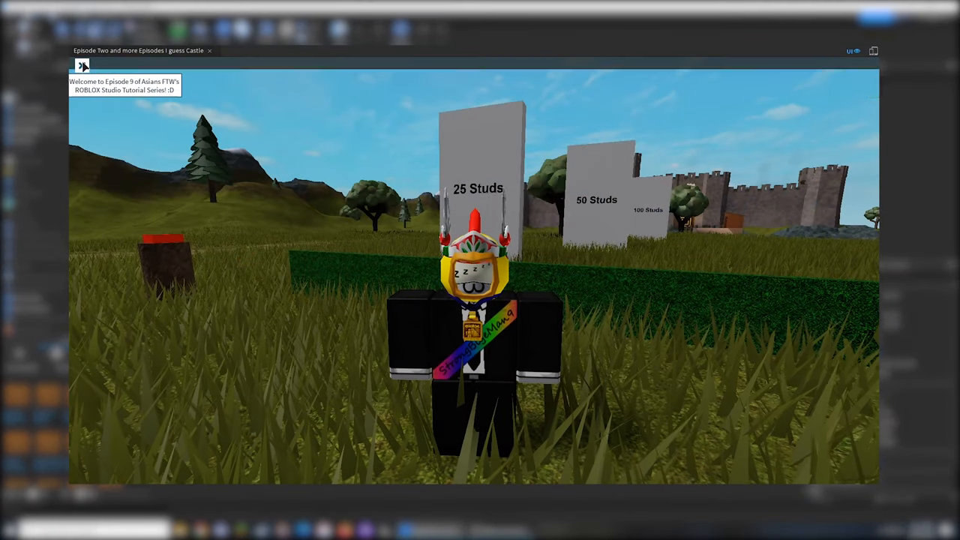
# Bring up the Roblox pause menu with Esc during the playtest.
pyautogui.press('Escape')
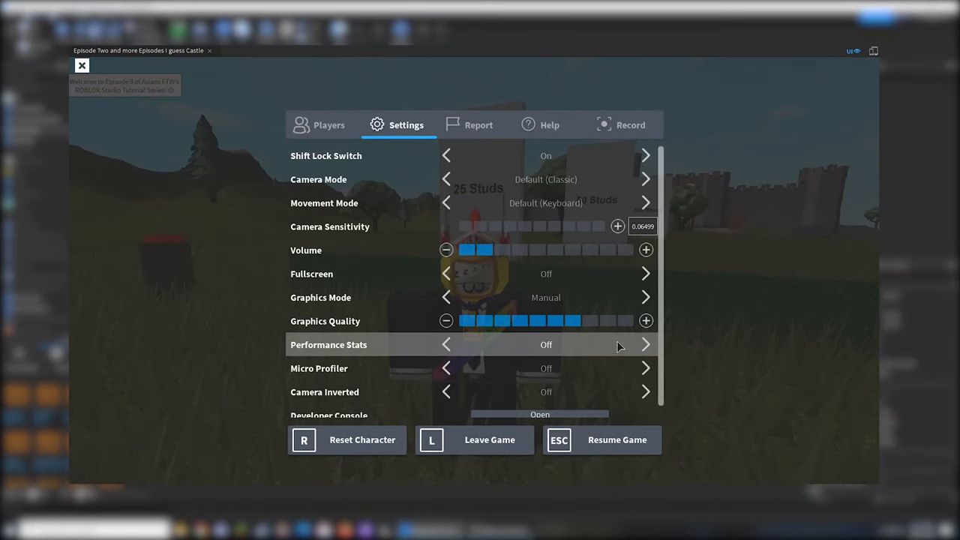
pyautogui.click(616, 440)
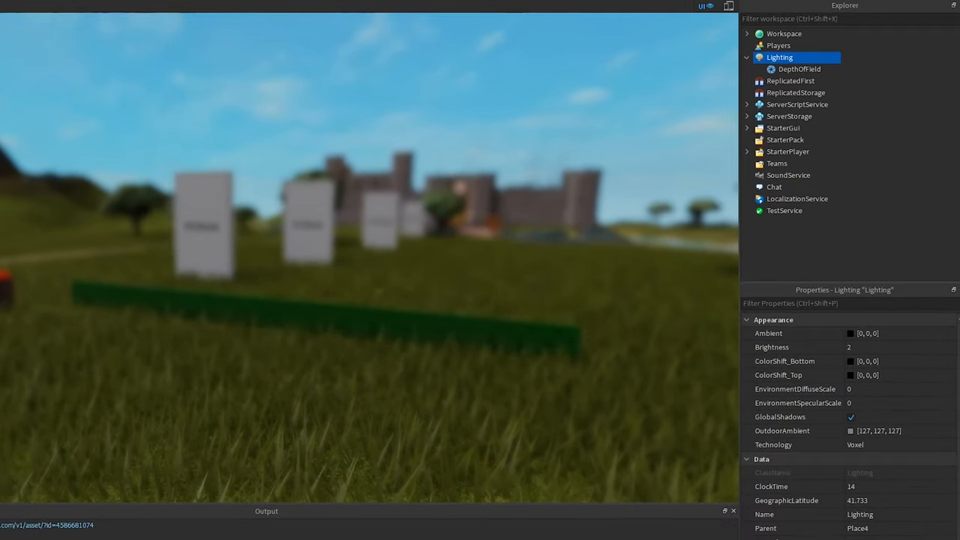
# Select the DepthOfField effect under Lighting to show its default properties.
pyautogui.click(799, 69)
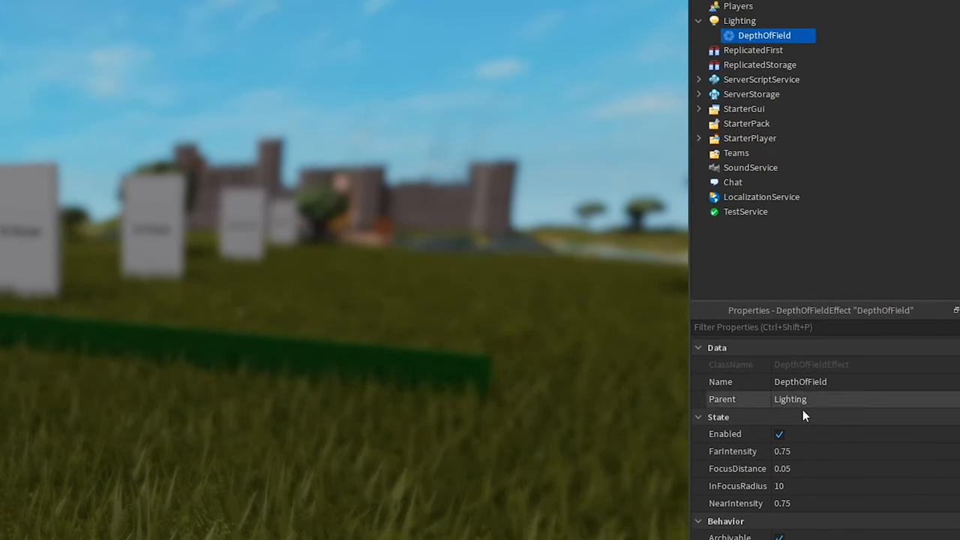
pyautogui.moveTo(846, 468)
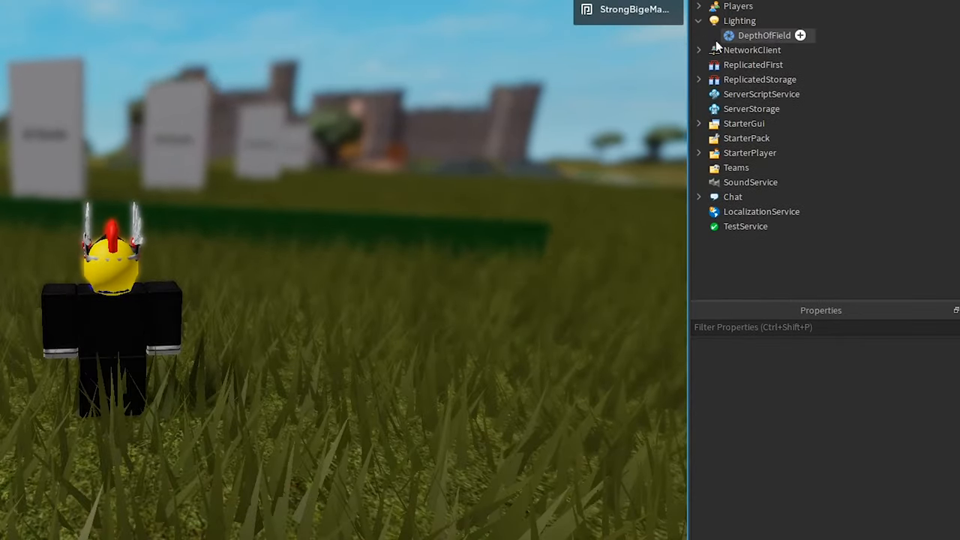
# Select DepthOfField to change its FocusDistance to 25 studs.
pyautogui.click(764, 36)
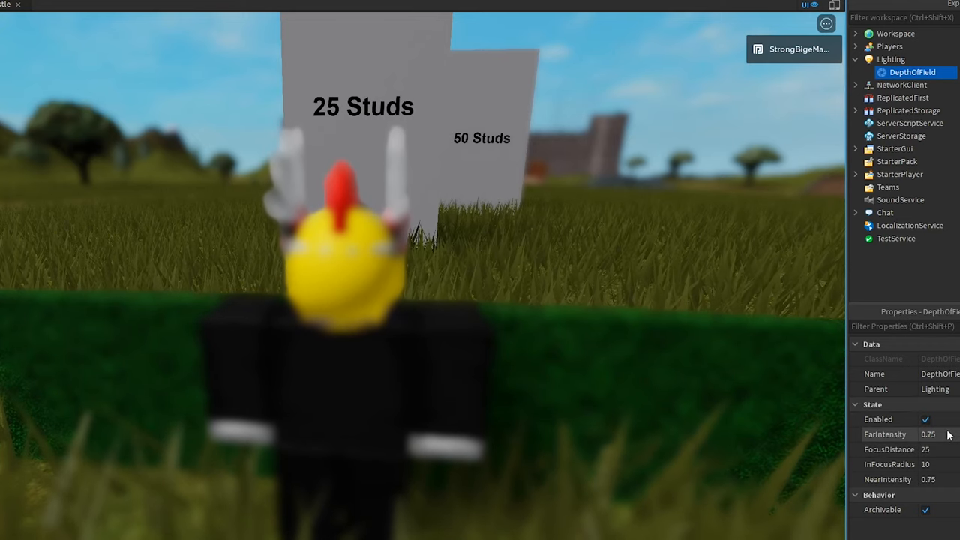
# Edit FarIntensity down to 0.25, with NearIntensity around 0.46.
pyautogui.doubleClick(930, 434)
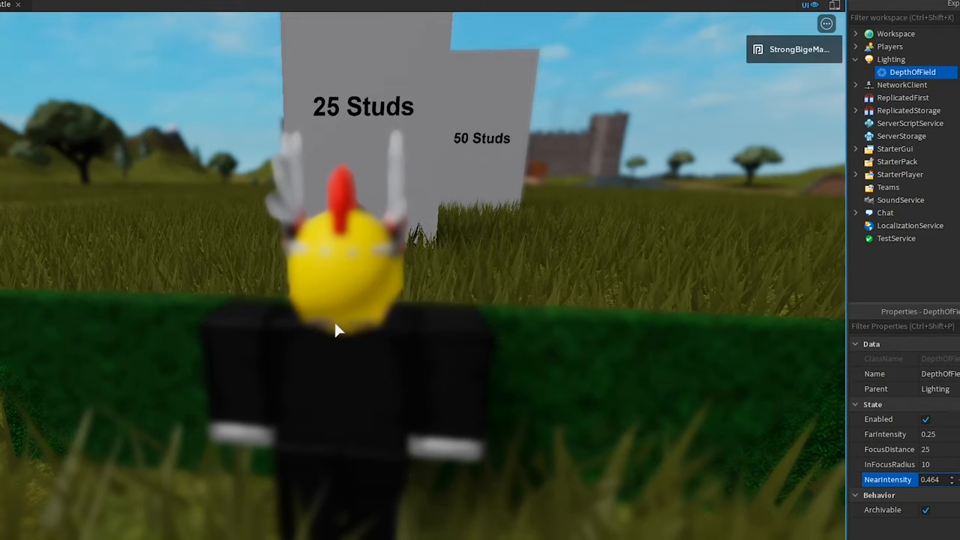
pyautogui.moveTo(327, 178)
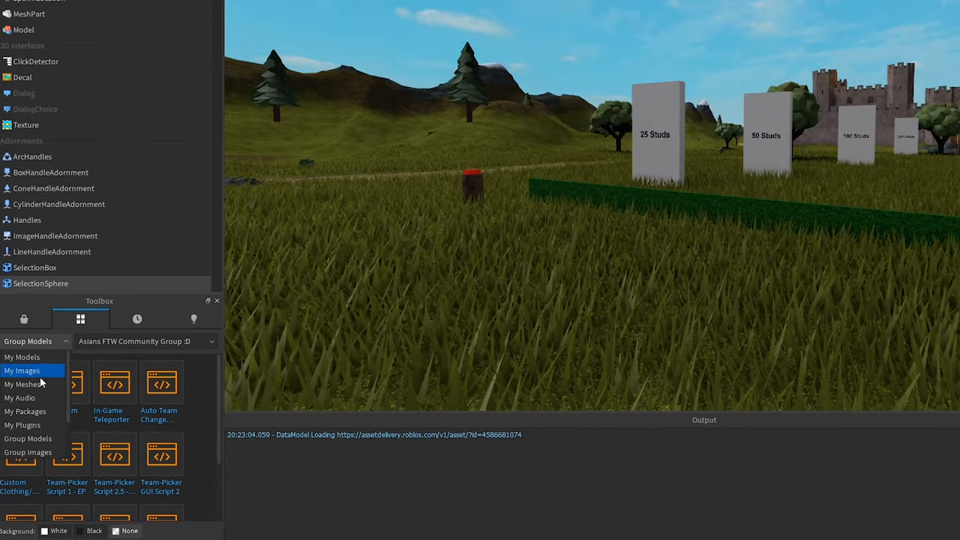
# Switch the Toolbox to My Models to insert the saved DepthOfField LocalScript.
pyautogui.click(21, 357)
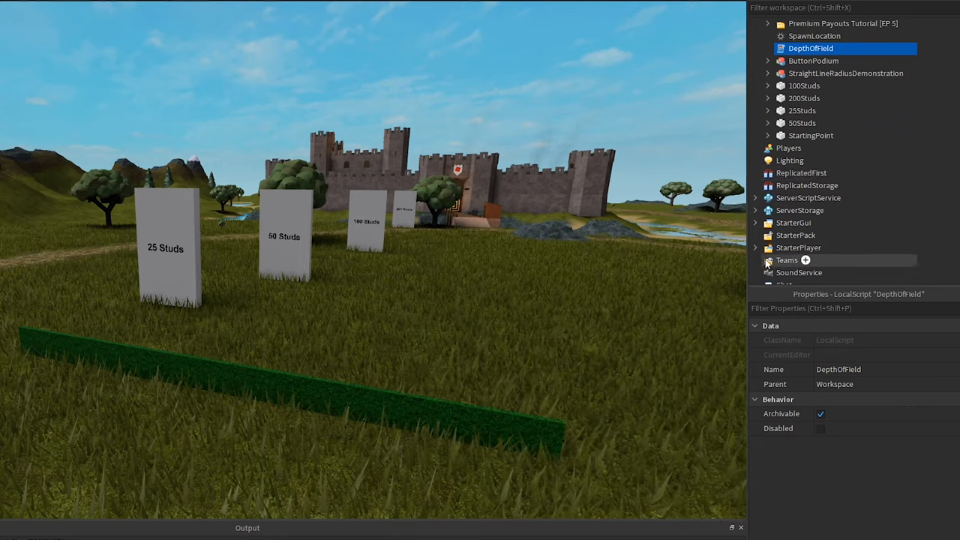
# Move the DepthOfField LocalScript from Workspace into StarterCharacterScripts under StarterPlayer.
pyautogui.click(756, 248)
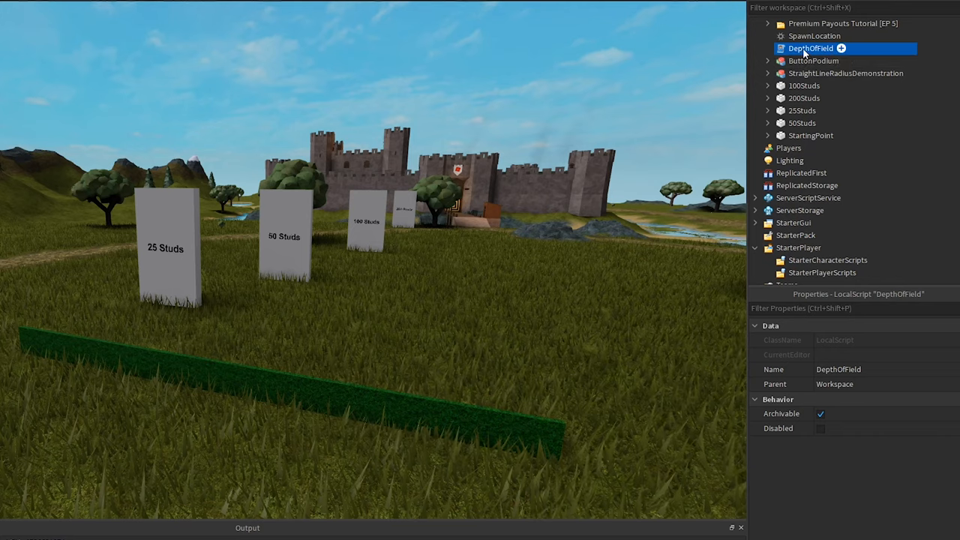
pyautogui.moveTo(811, 48); pyautogui.dragTo(828, 247)
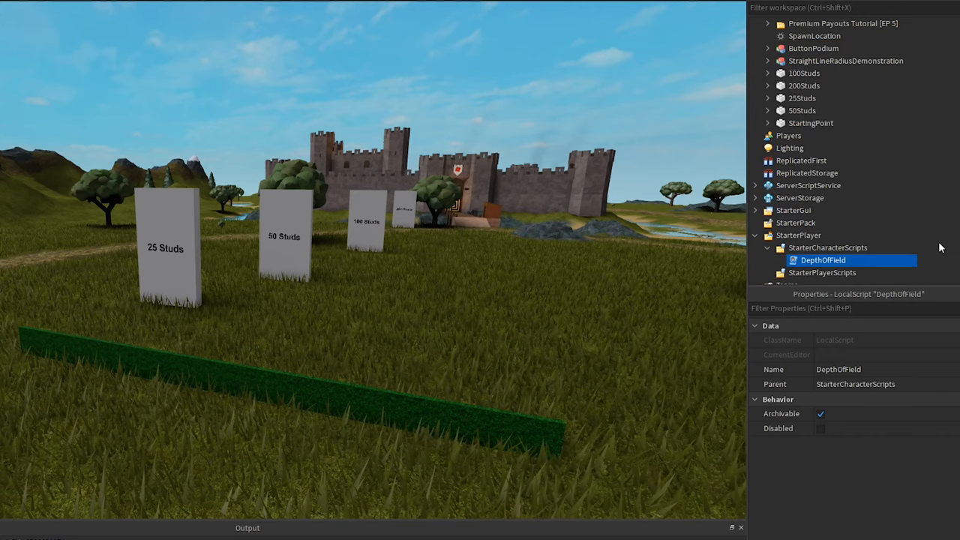
pyautogui.moveTo(825, 149)
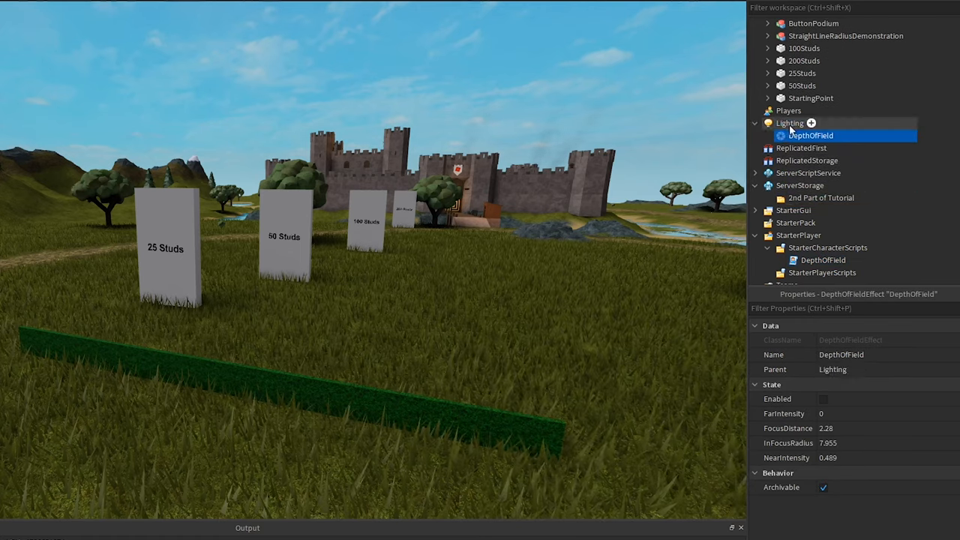
pyautogui.moveTo(843, 419)
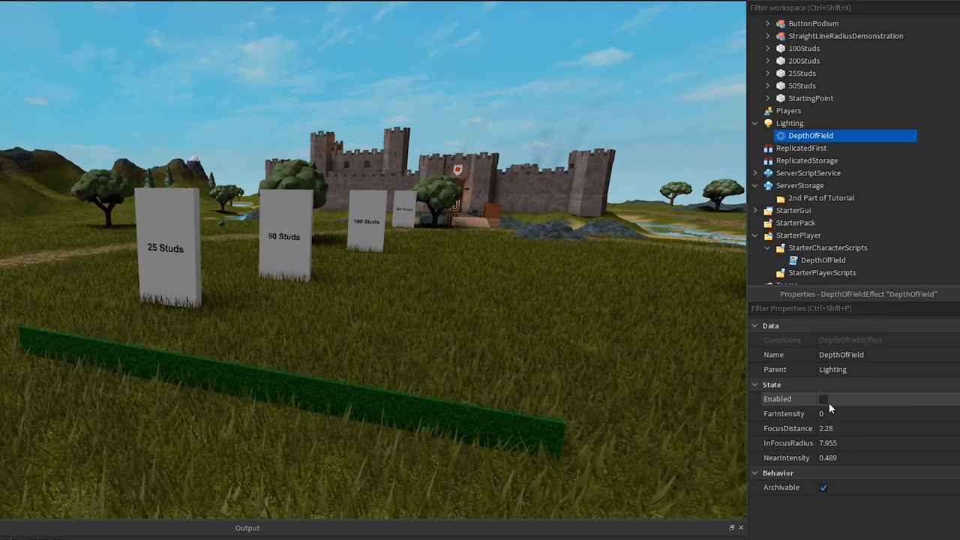
# Disable the Lighting DepthOfField effect via its Enabled checkbox.
pyautogui.click(822, 399)
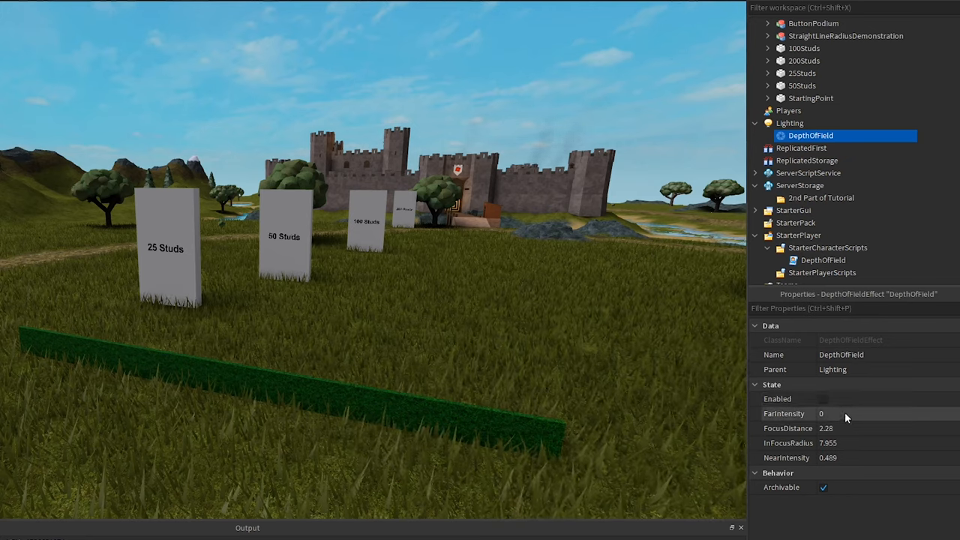
pyautogui.click(822, 399)
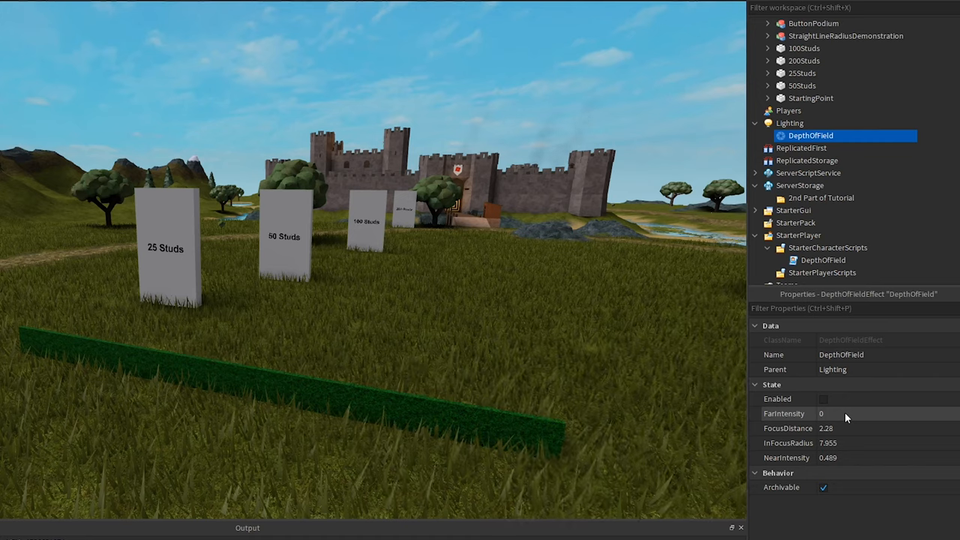
pyautogui.moveTo(843, 422)
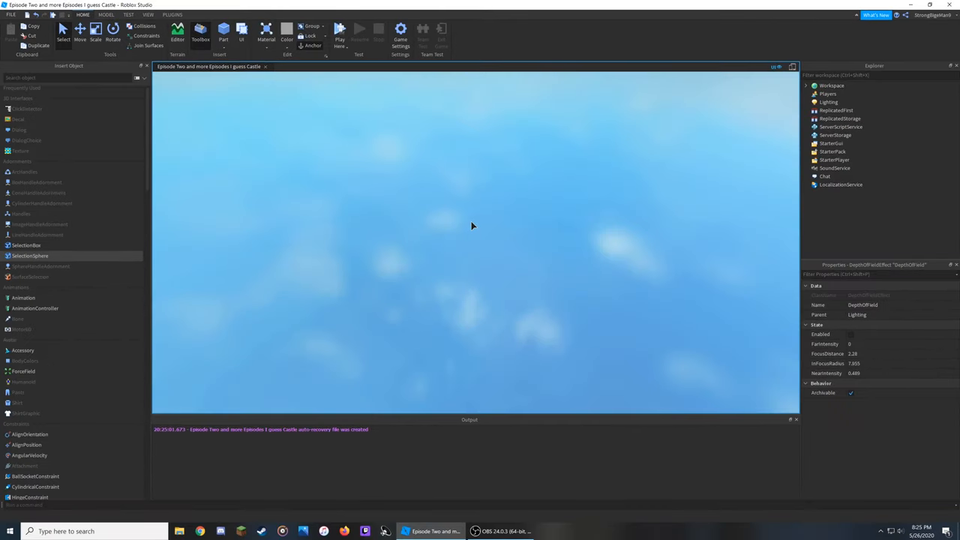
# Focus the game viewport during the playtest to watch the script-driven blur.
pyautogui.click(339, 30)
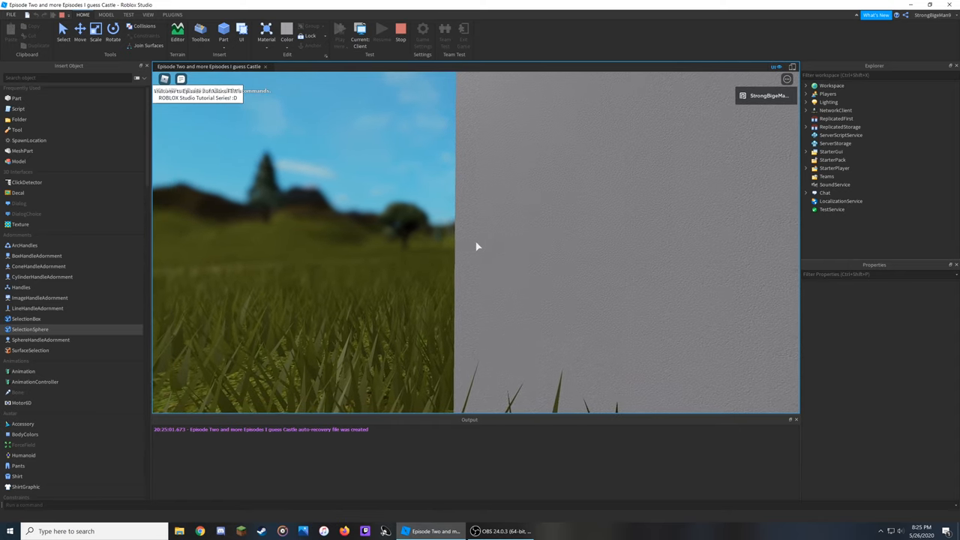
# Bring up the in-game pause menu and its Settings page during the playtest.
pyautogui.click(339, 29)
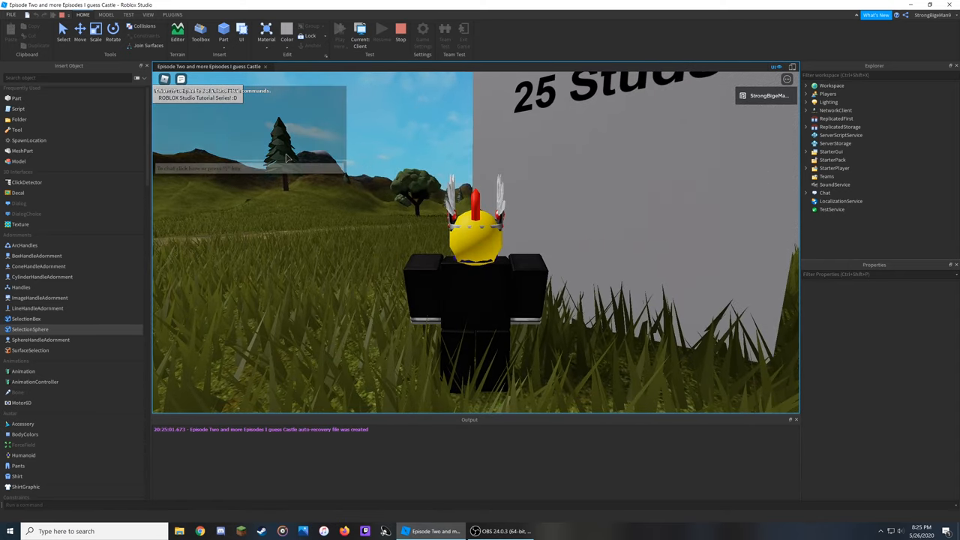
pyautogui.press('Escape')
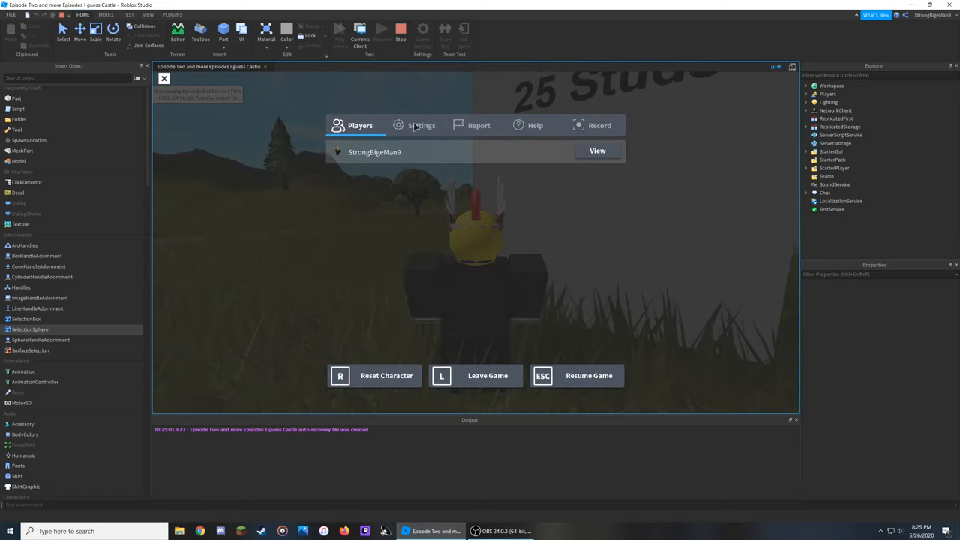
pyautogui.click(421, 126)
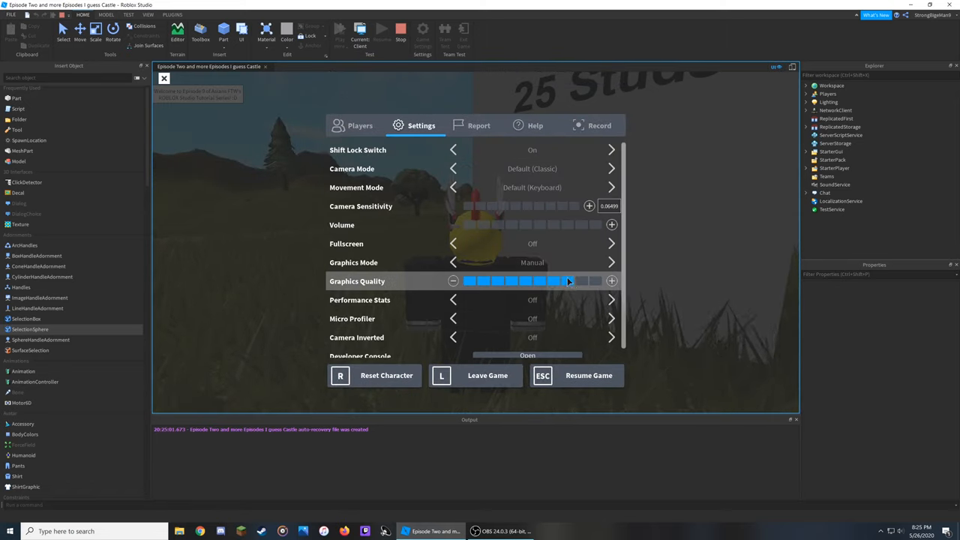
# Lower the Graphics Quality slider a couple of notches.
pyautogui.click(583, 281)
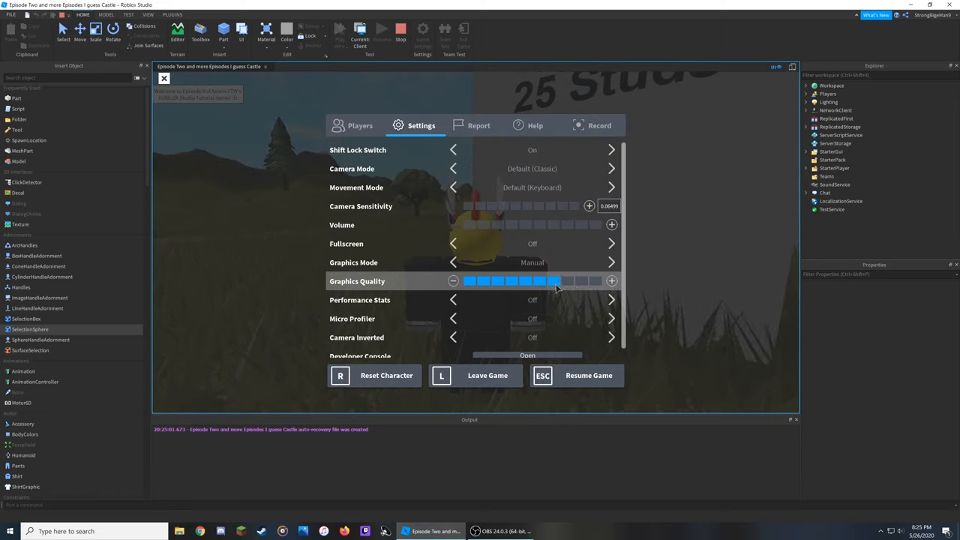
pyautogui.click(588, 375)
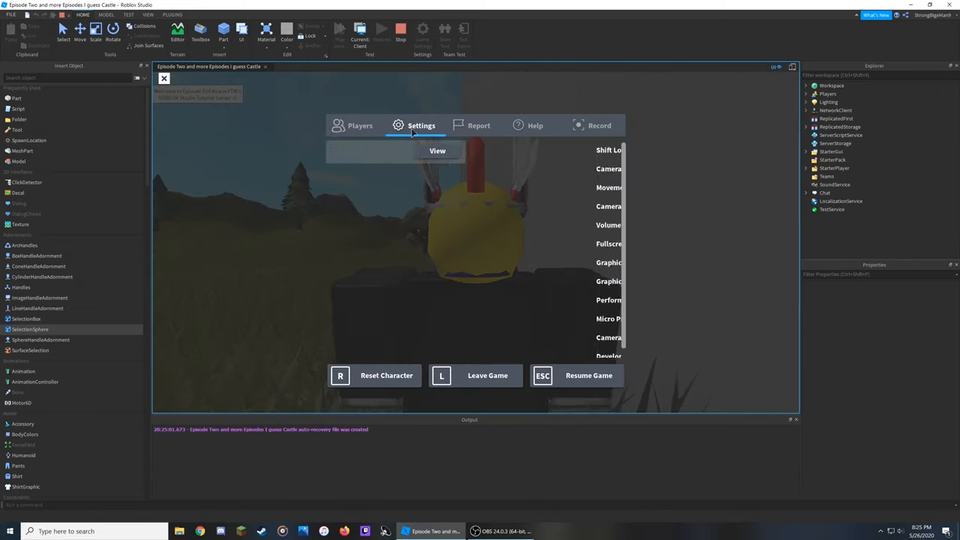
pyautogui.click(588, 375)
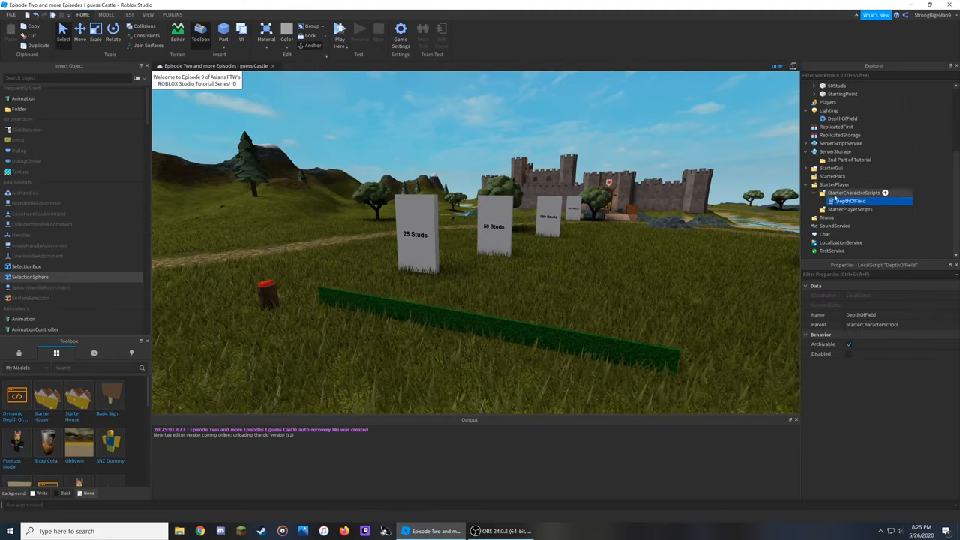
# View the DepthOfField script's code and highlight its intensity-increase loop.
pyautogui.doubleClick(848, 201)
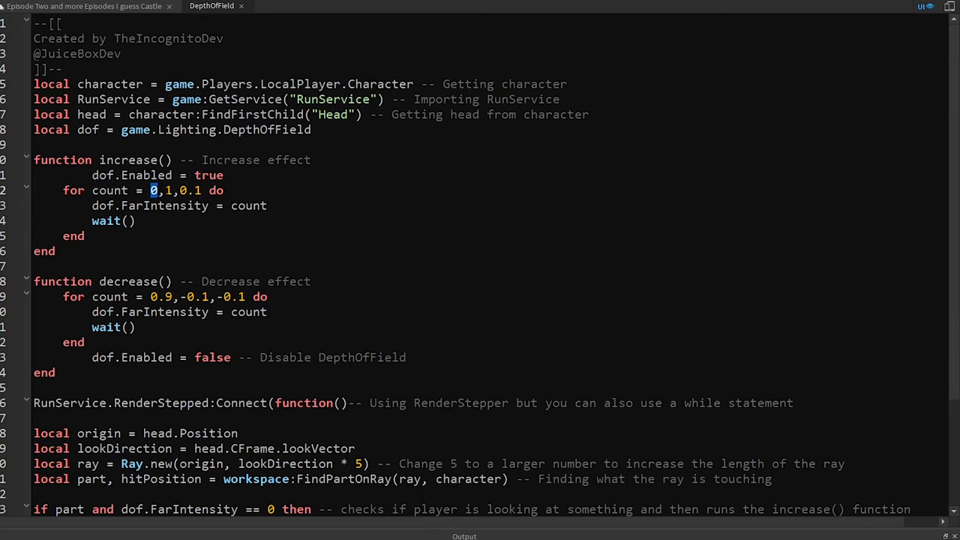
pyautogui.click(167, 189)
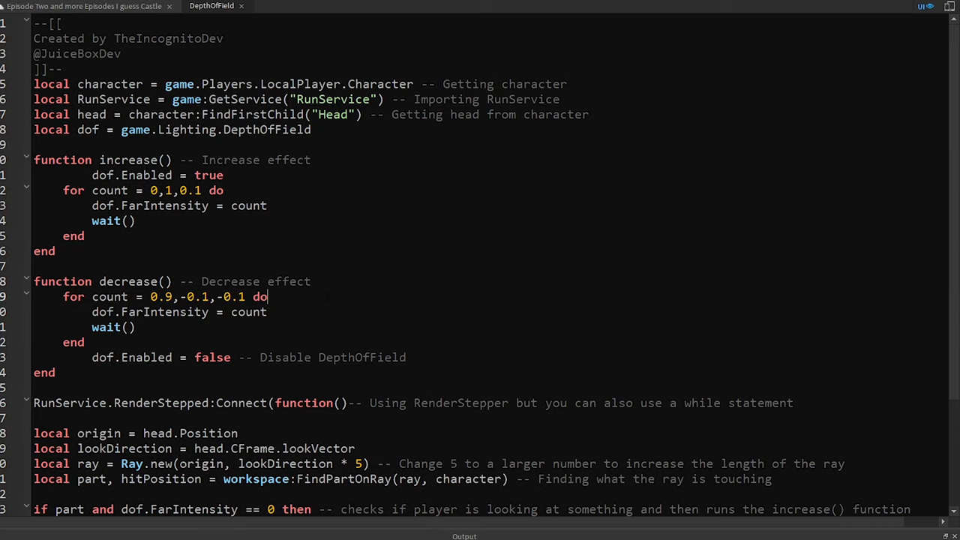
# Change the Ray.new multiplier from 5 to 25 so the depth ray reaches 25 studs.
pyautogui.scroll(-3)
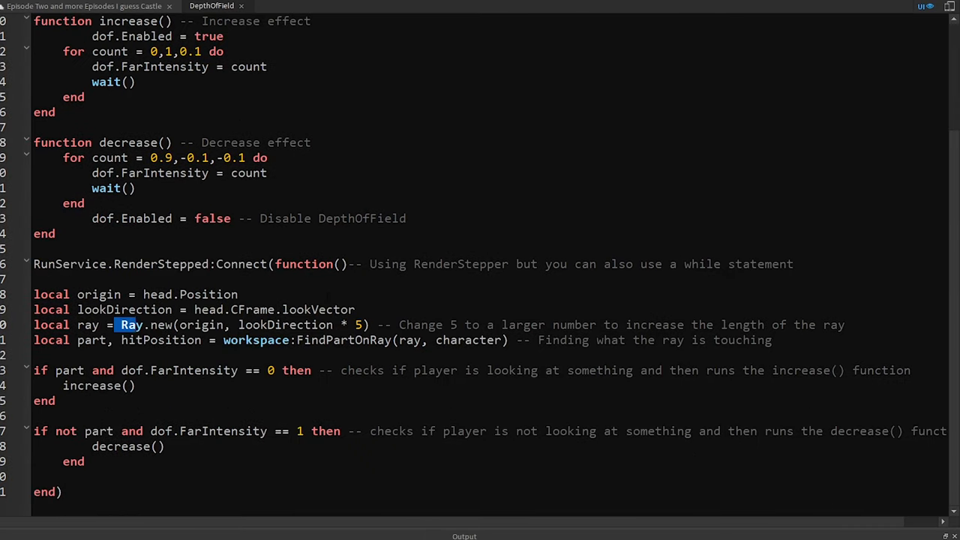
pyautogui.moveTo(118, 324); pyautogui.dragTo(315, 324)
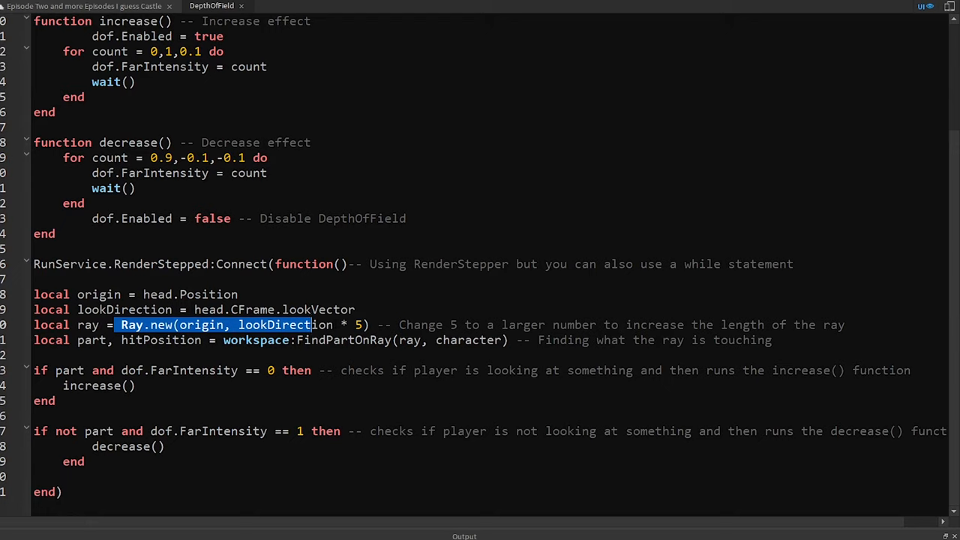
pyautogui.click(353, 324)
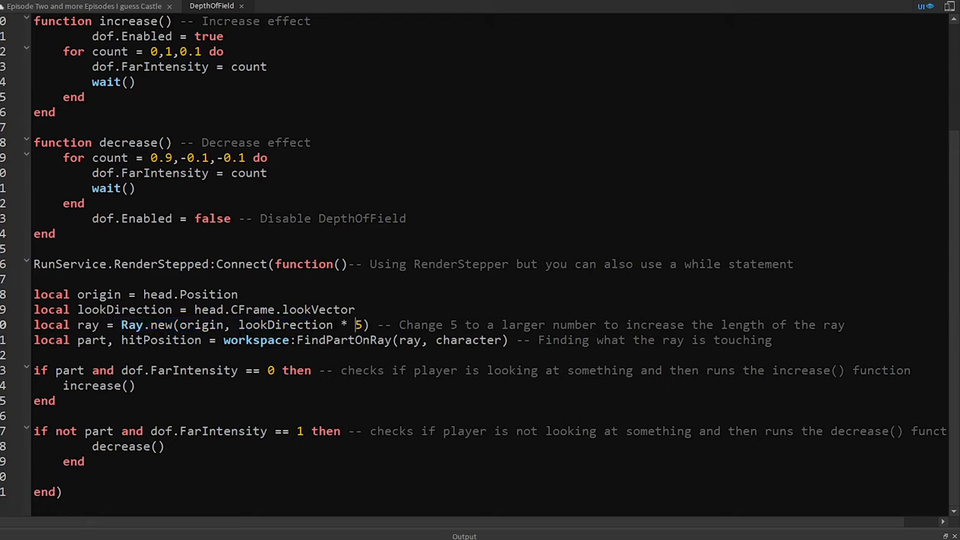
pyautogui.write('2')
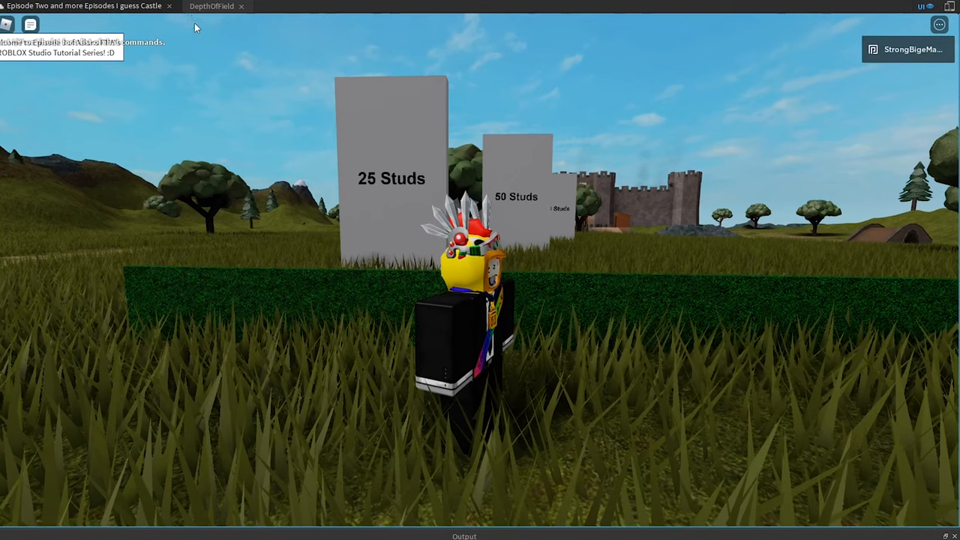
pyautogui.click(212, 6)
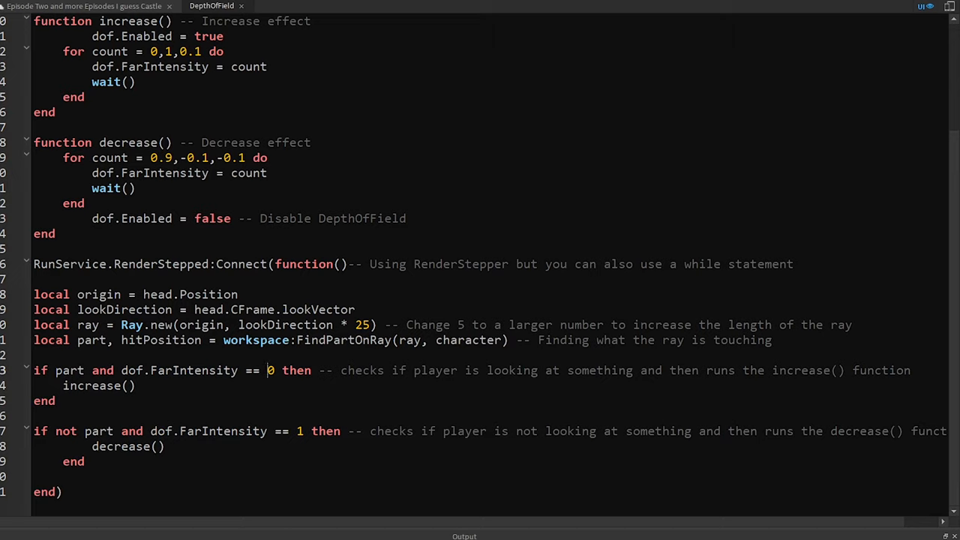
pyautogui.doubleClick(270, 369)
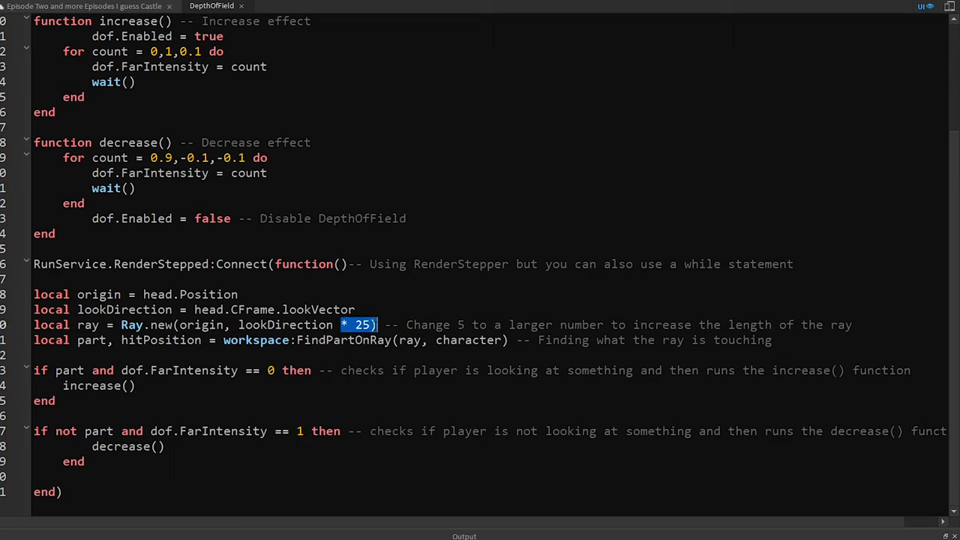
pyautogui.doubleClick(179, 369)
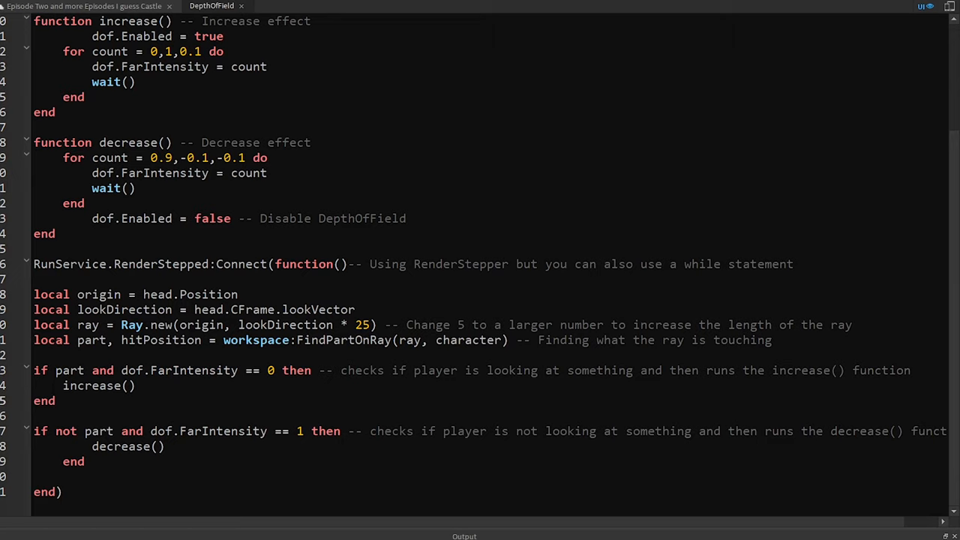
pyautogui.doubleClick(99, 385)
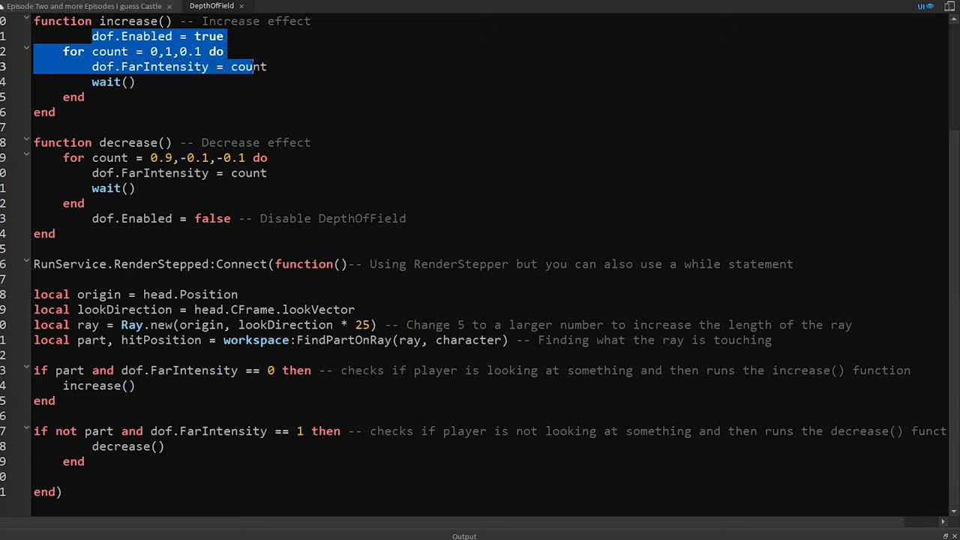
pyautogui.click(163, 66)
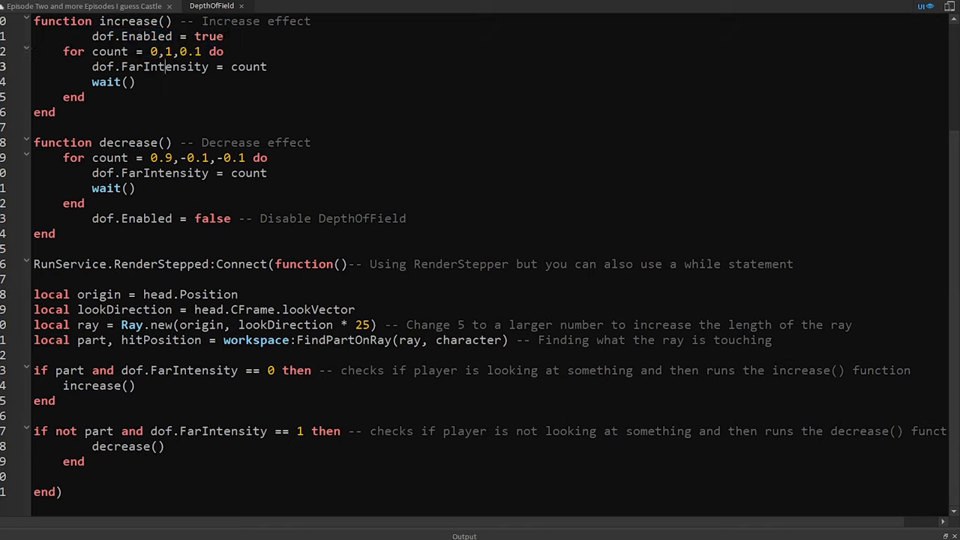
pyautogui.moveTo(92, 430); pyautogui.dragTo(336, 430)
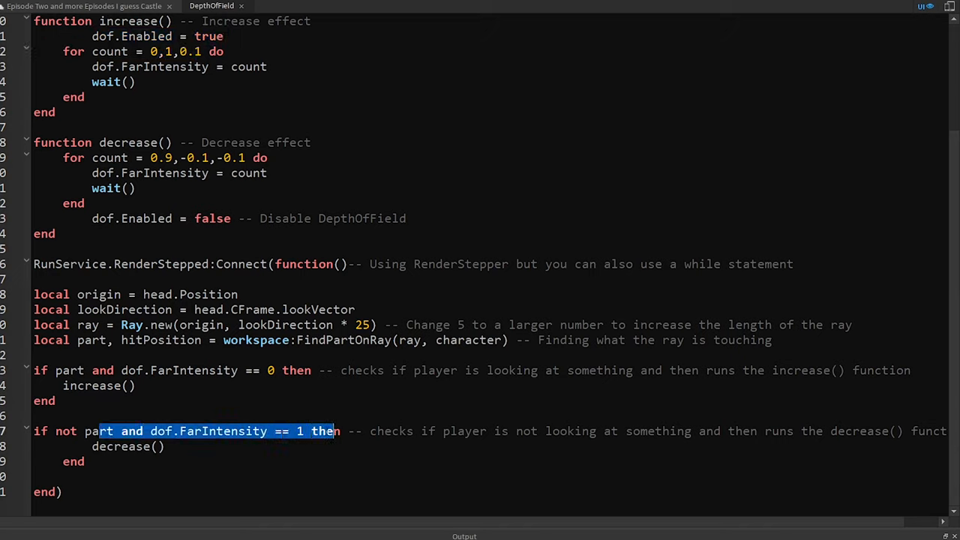